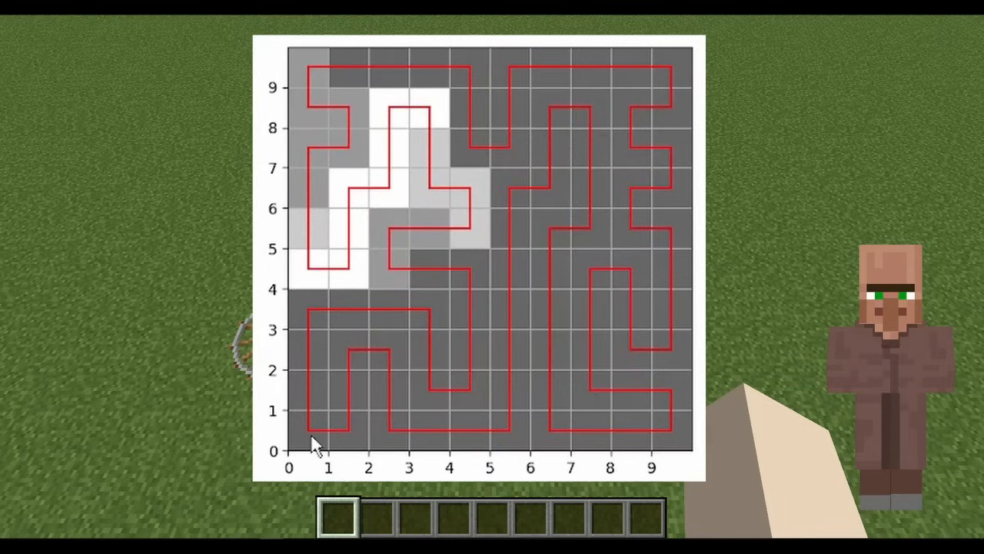
mouse_move(406, 332)
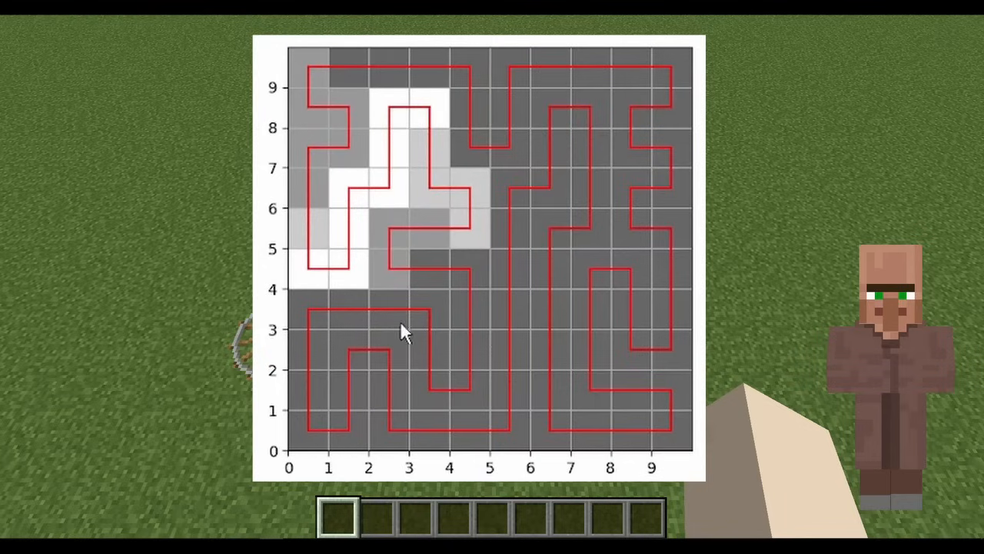
mouse_move(449, 223)
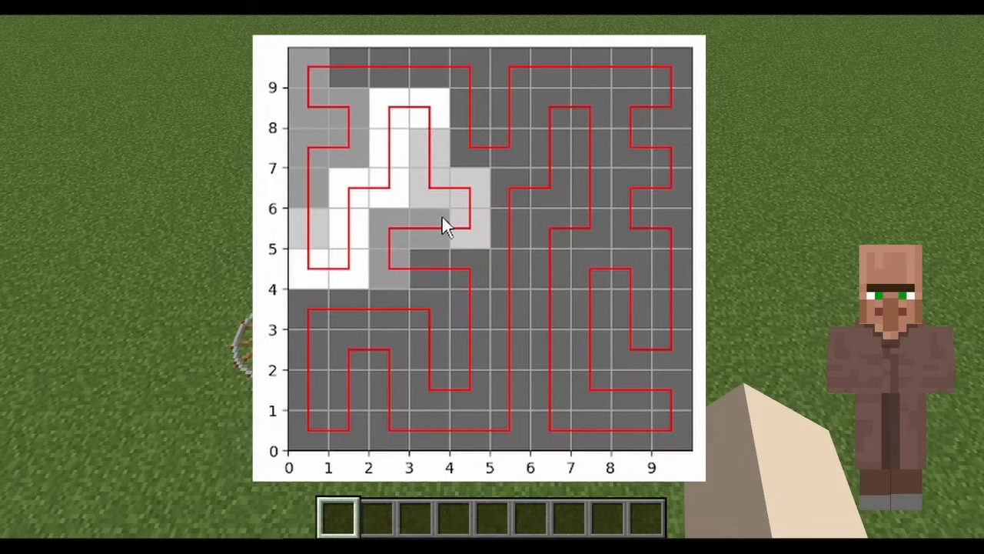
mouse_move(361, 253)
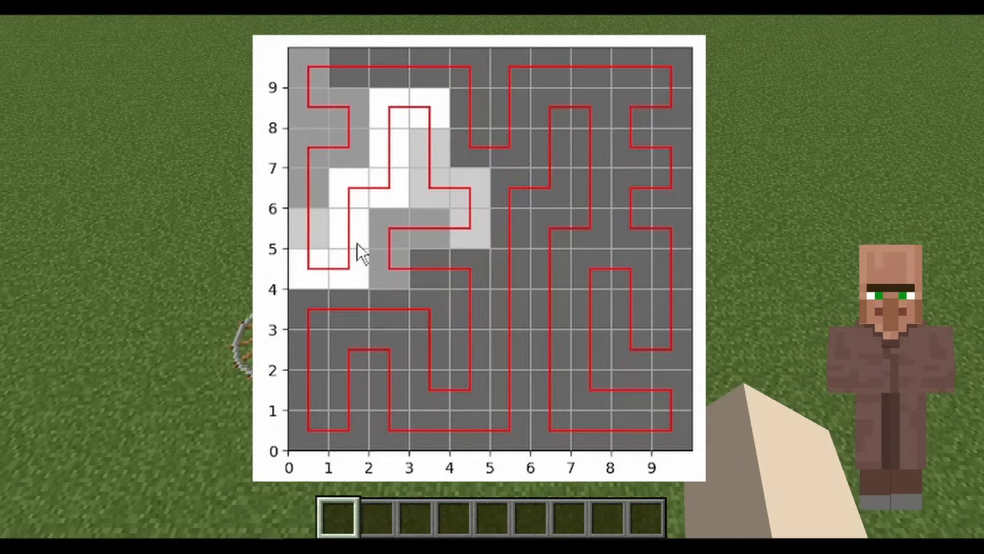
mouse_move(384, 80)
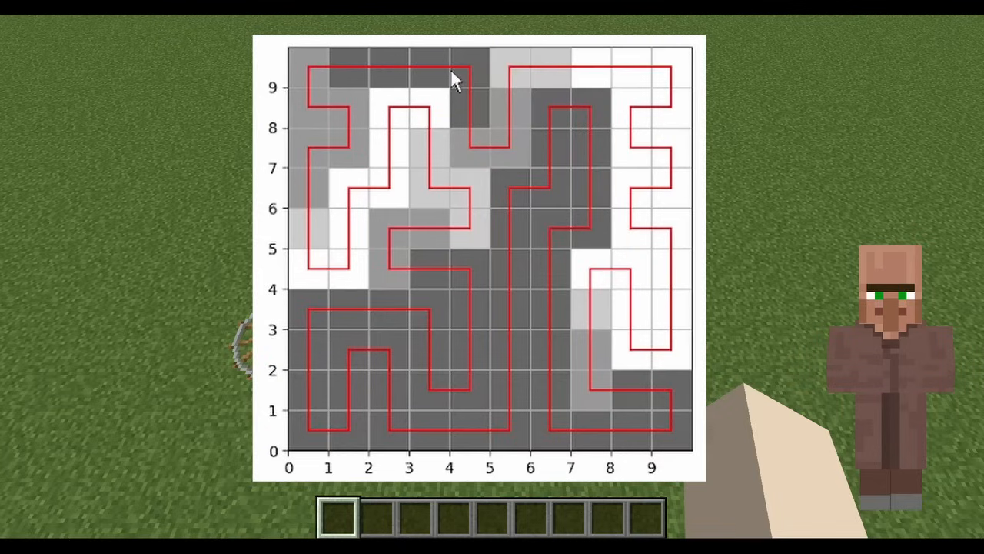
mouse_move(663, 227)
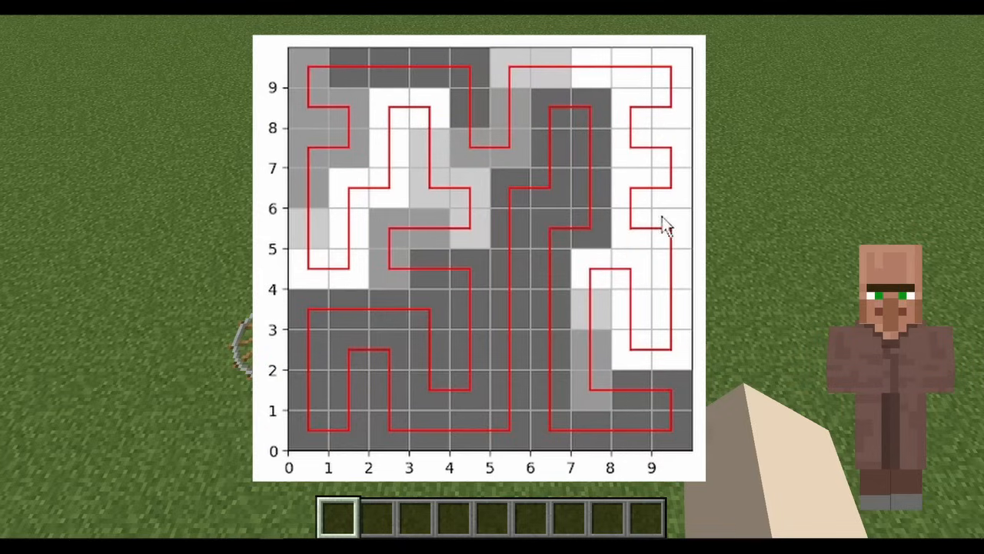
mouse_move(603, 438)
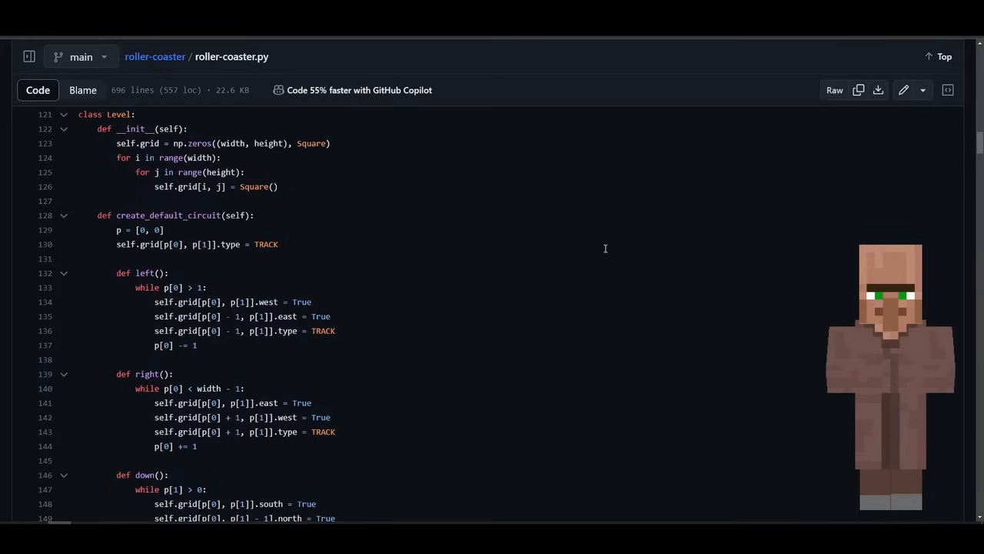
scroll(down, 3)
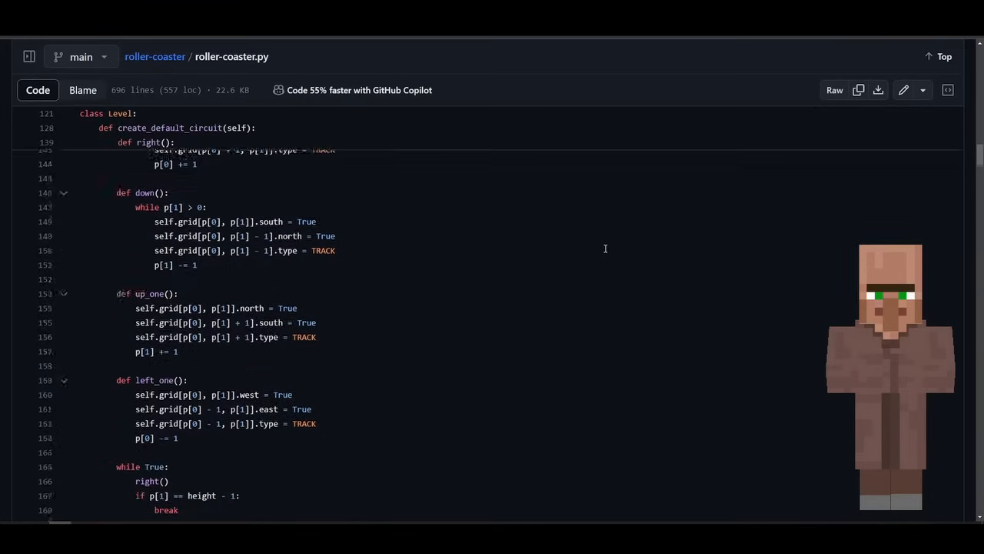
scroll(down, 3)
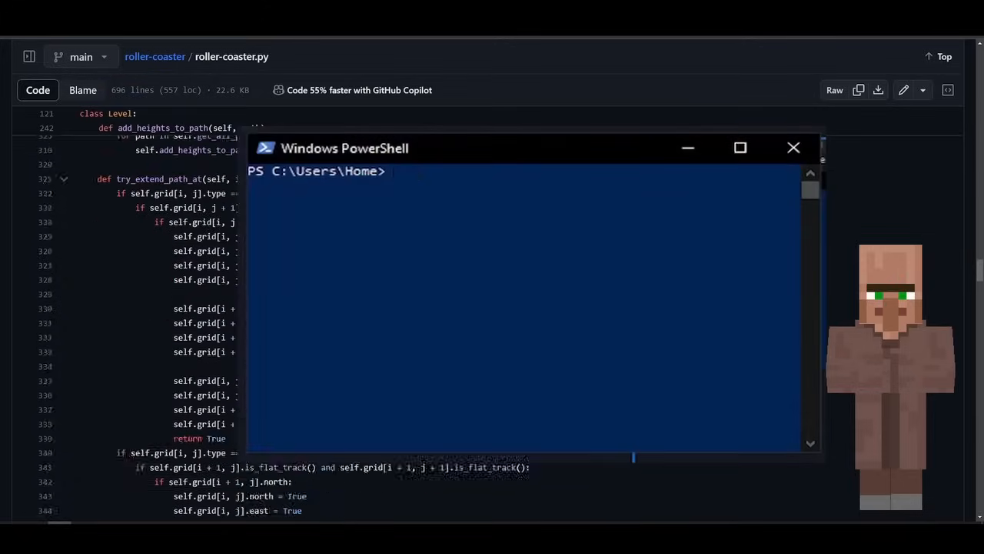
text(python ro)
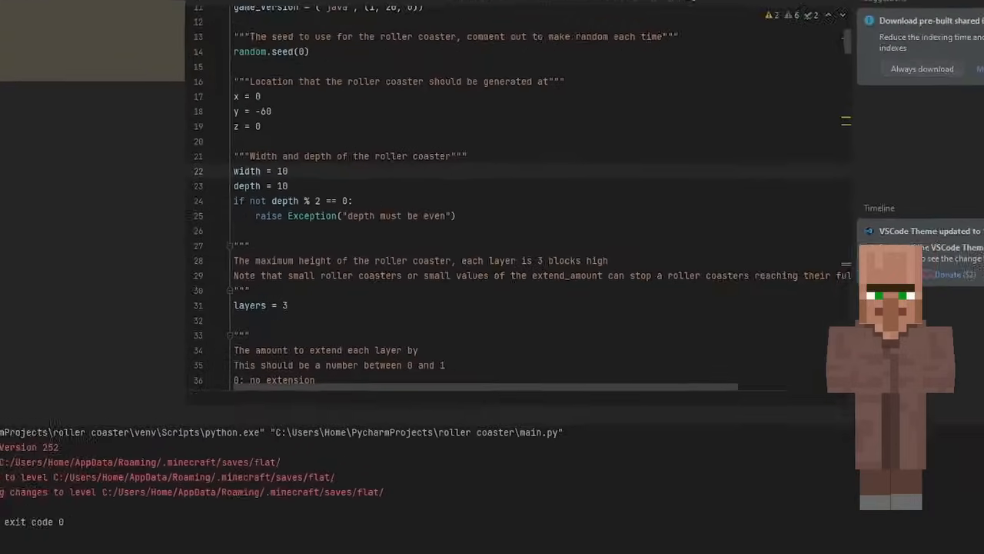
text(2)
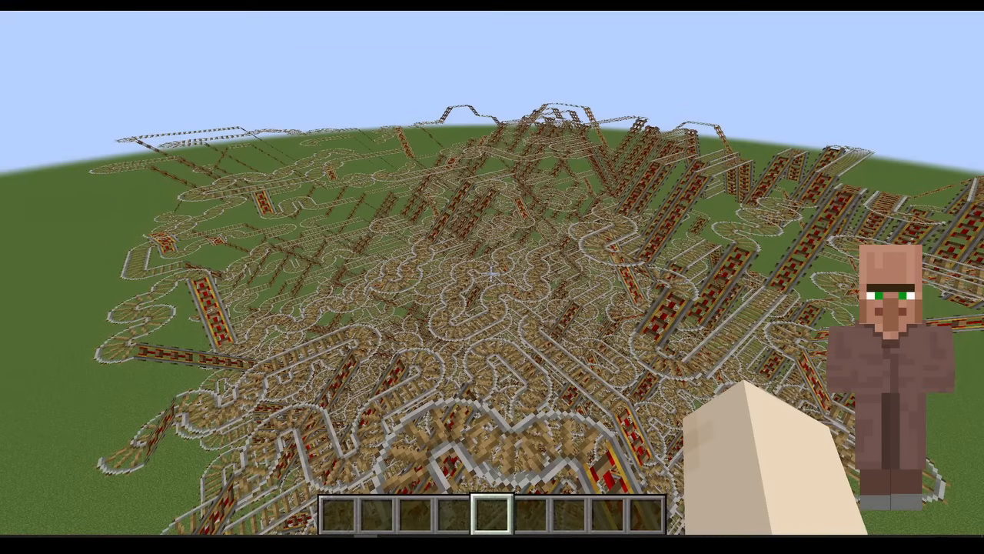
mouse_move(492, 276)
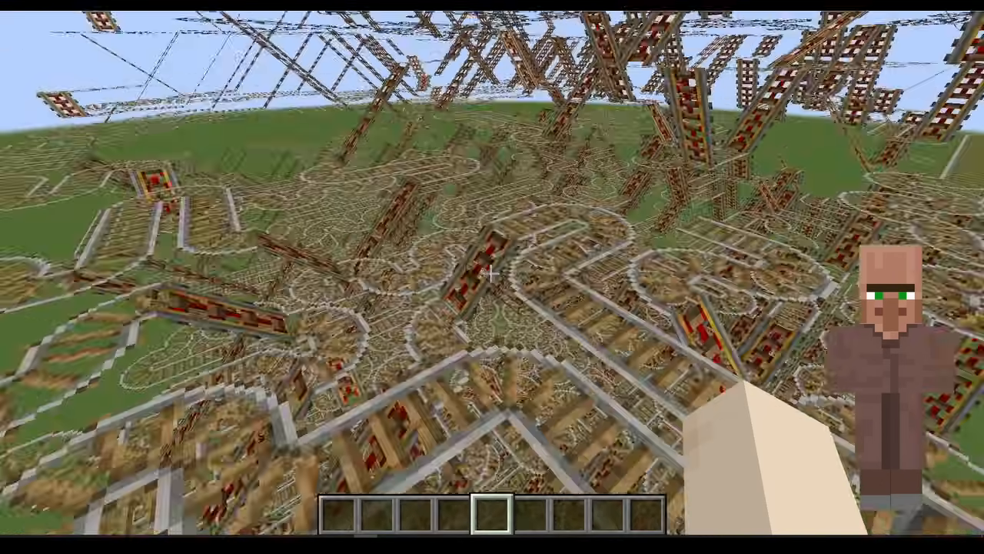
mouse_move(492, 276)
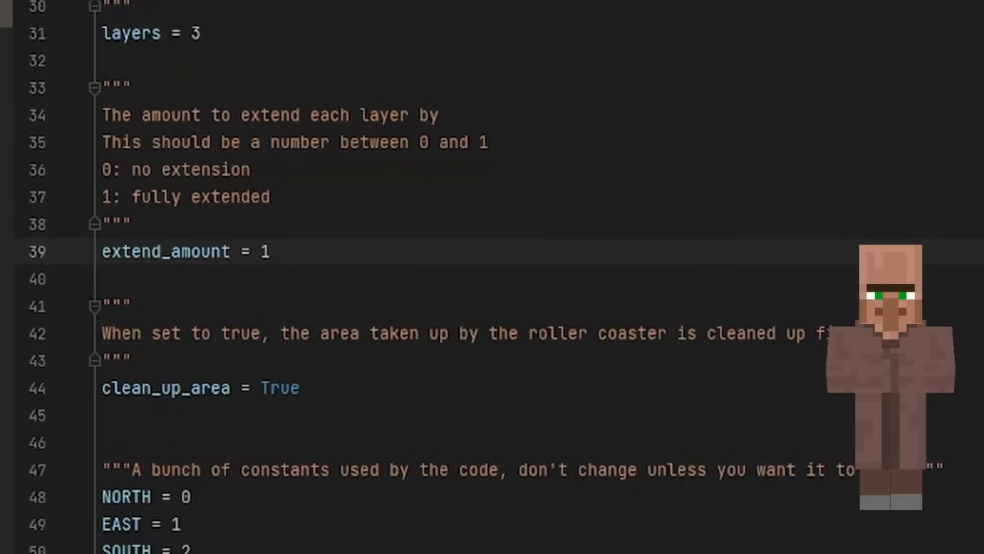
text(0.2)
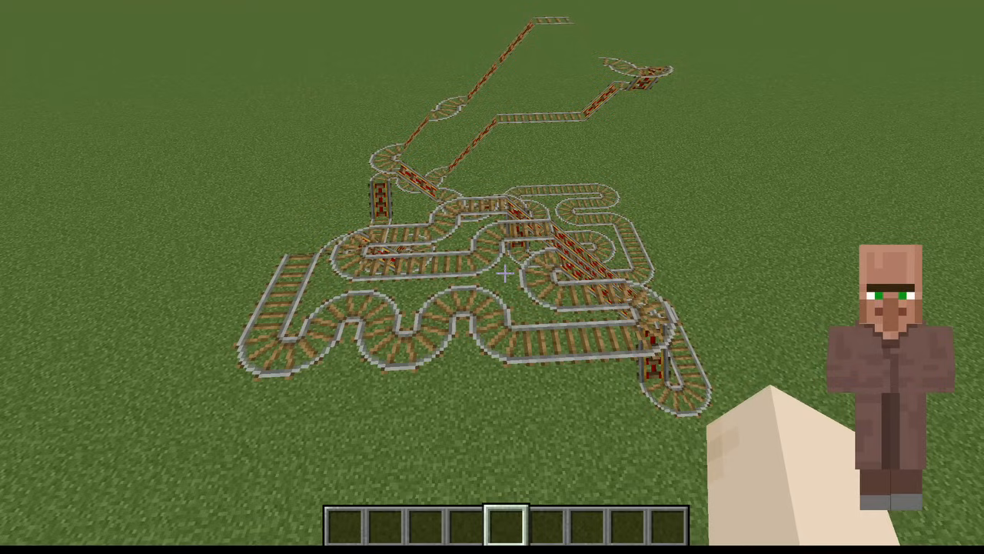
mouse_move(492, 277)
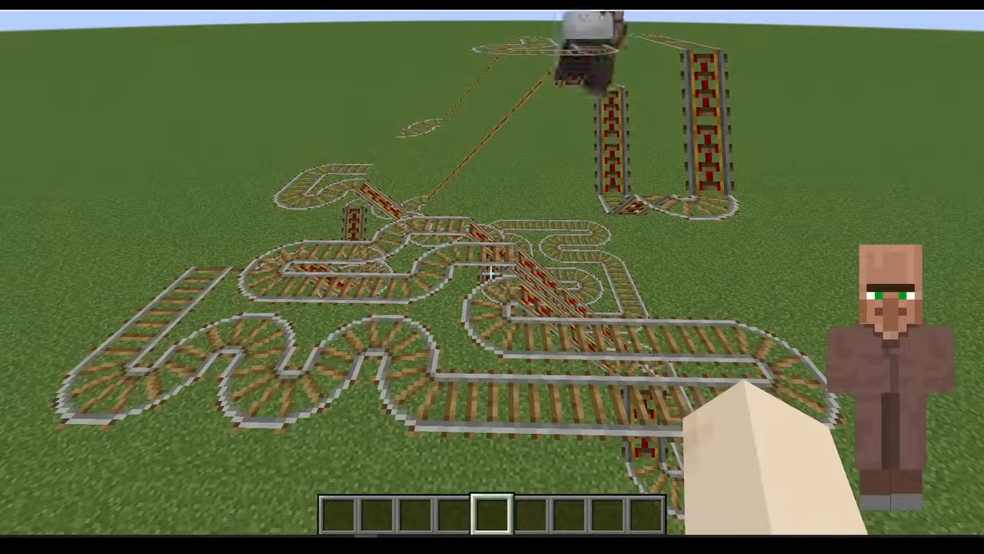